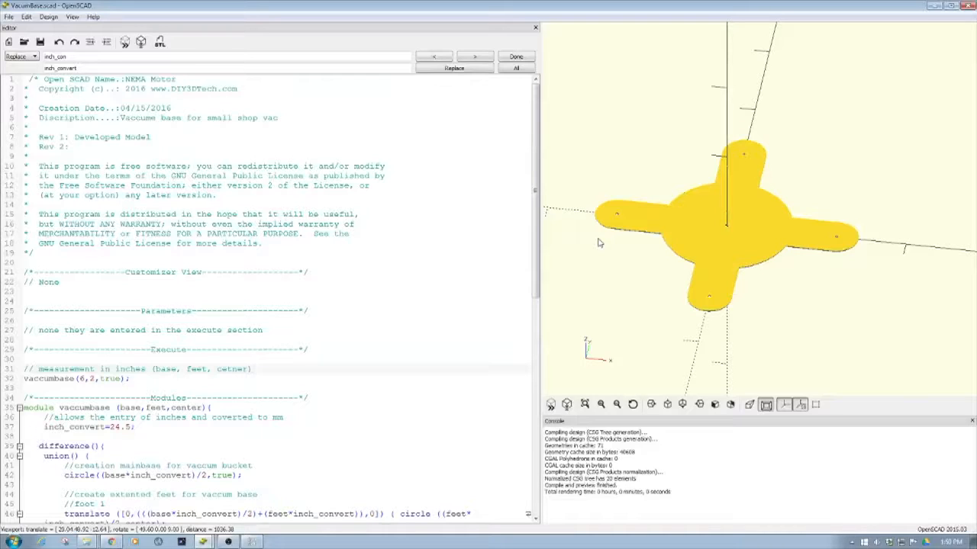
Scroll the editor to the vacuumbase module body and orbit the model to a top-down view
{"action": "left_click", "coordinate": [252, 368]}
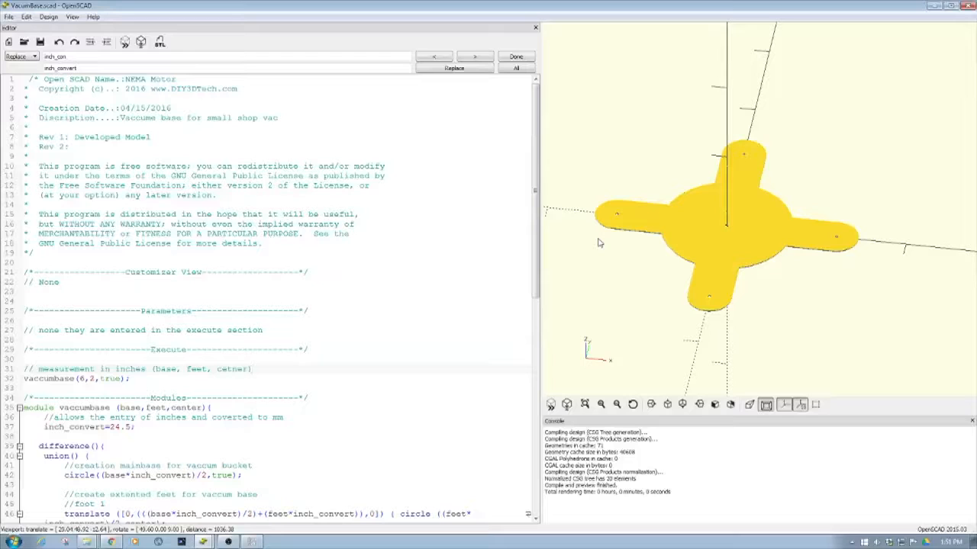
{"action": "left_click", "coordinate": [252, 368]}
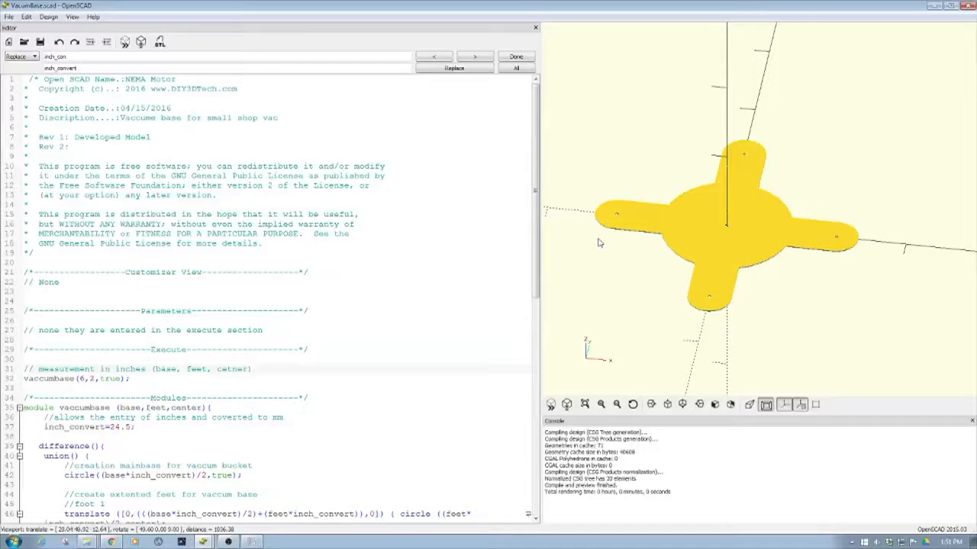
{"action": "left_click", "coordinate": [252, 370]}
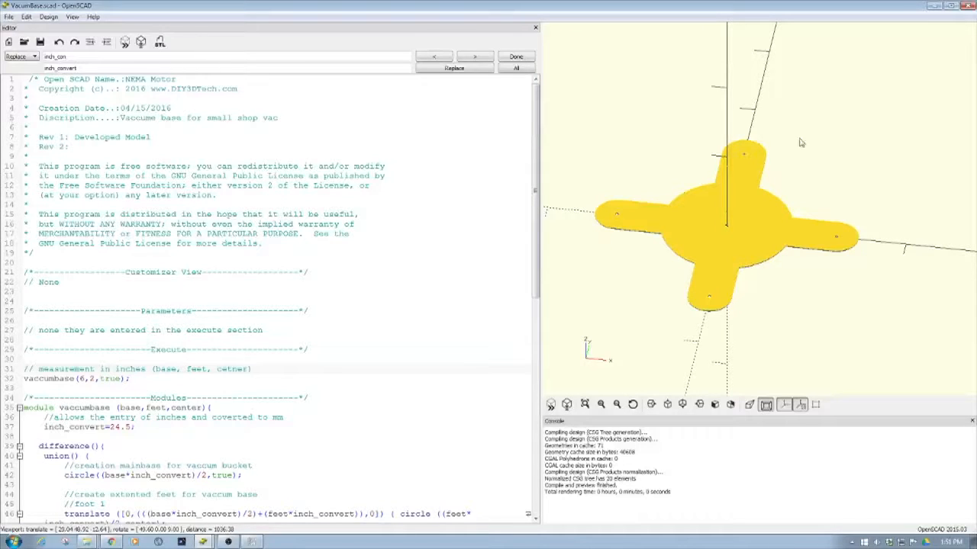
{"action": "scroll", "scroll_direction": "down", "scroll_amount": 3}
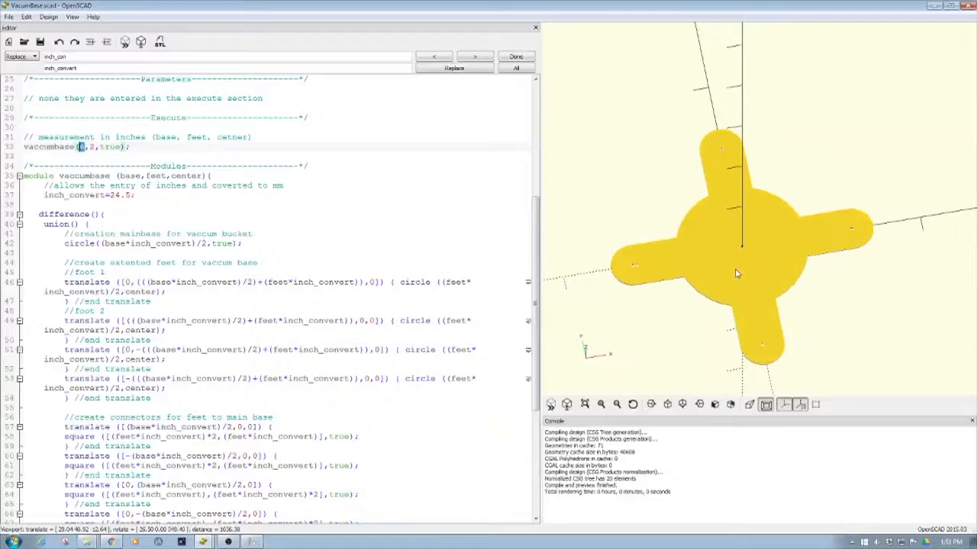
{"action": "left_click_drag", "start_coordinate": [735, 273], "coordinate": [726, 216]}
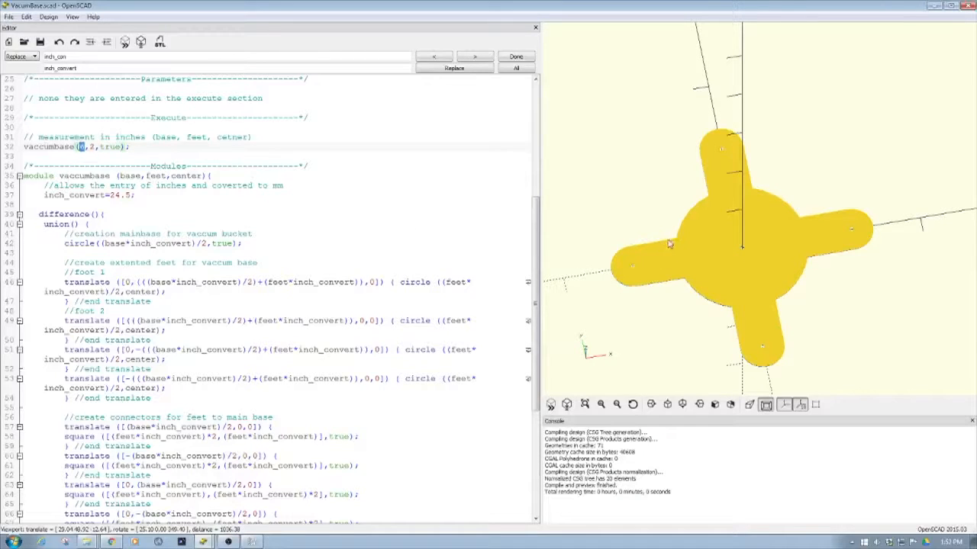
{"action": "mouse_move", "coordinate": [660, 293]}
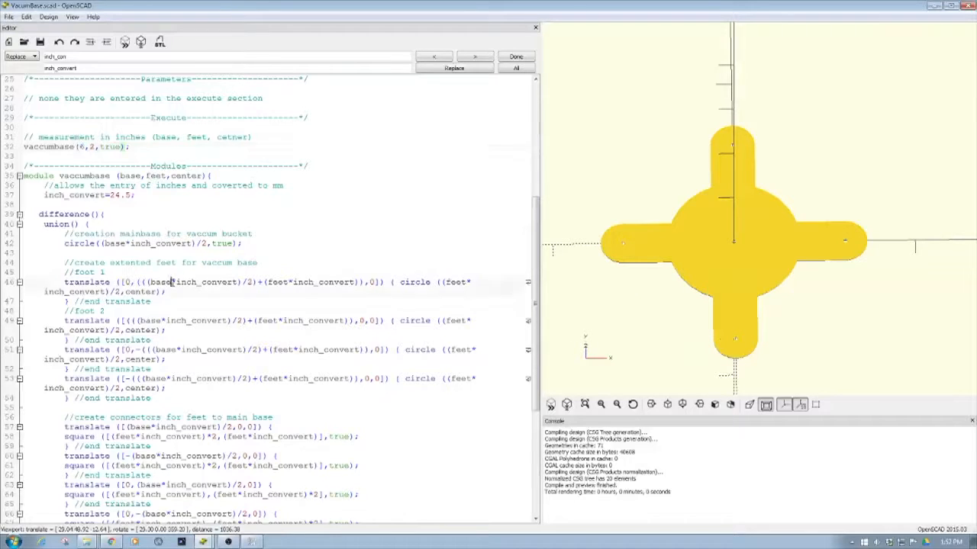
{"action": "double_click", "coordinate": [161, 282]}
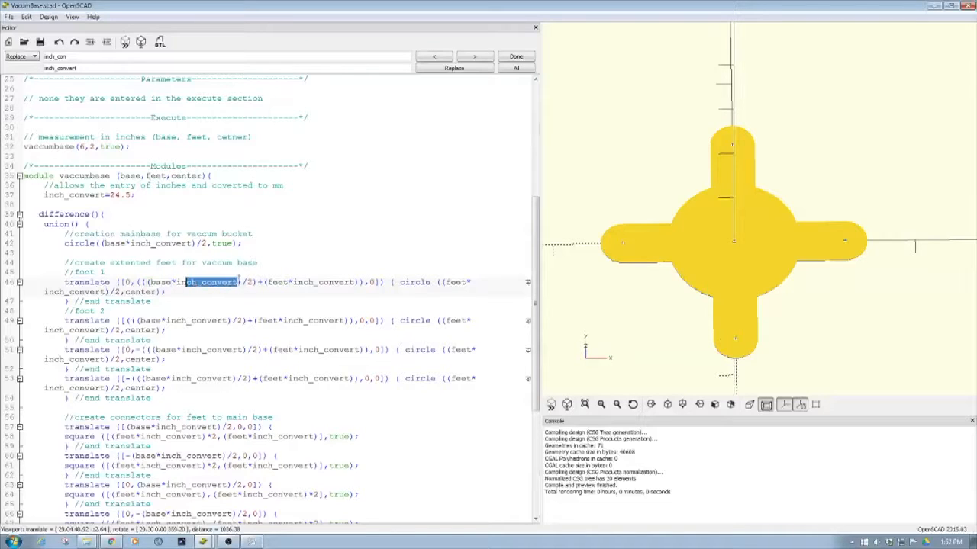
{"action": "left_click", "coordinate": [454, 68]}
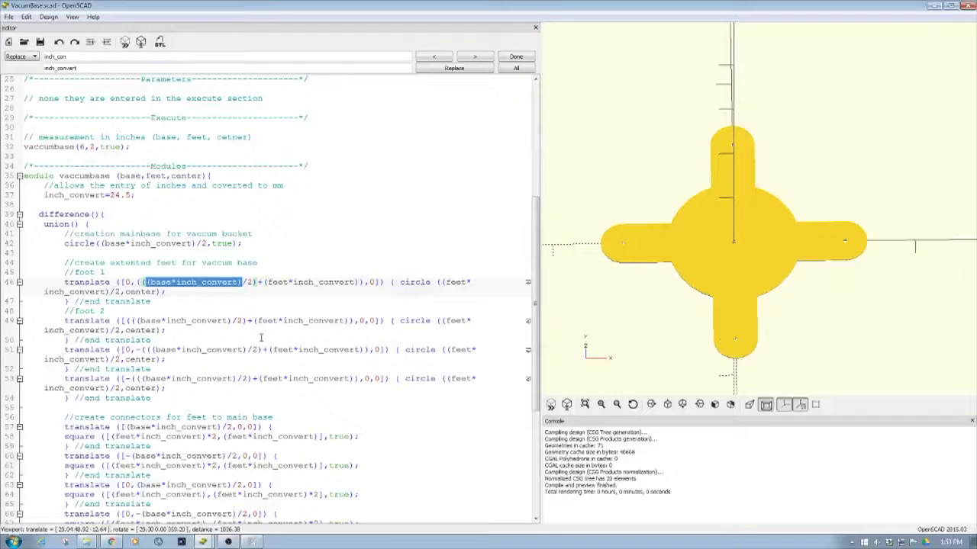
{"action": "scroll", "scroll_direction": "down", "scroll_amount": 3}
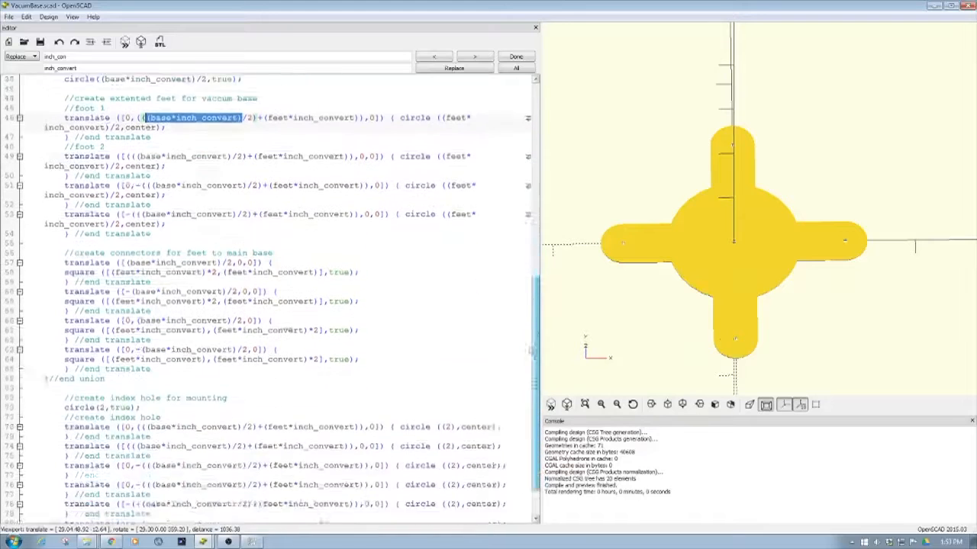
{"action": "scroll", "scroll_direction": "down", "scroll_amount": 3}
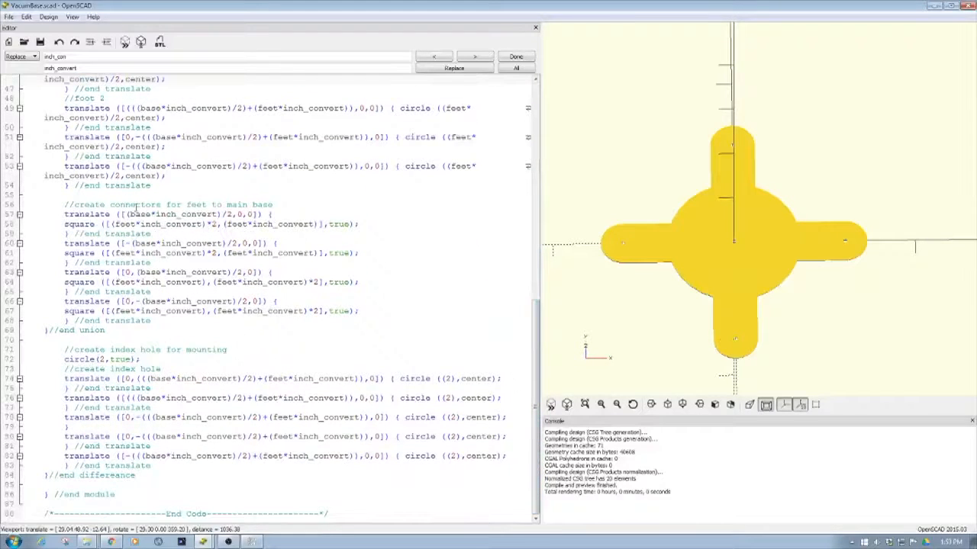
{"action": "left_click", "coordinate": [68, 204]}
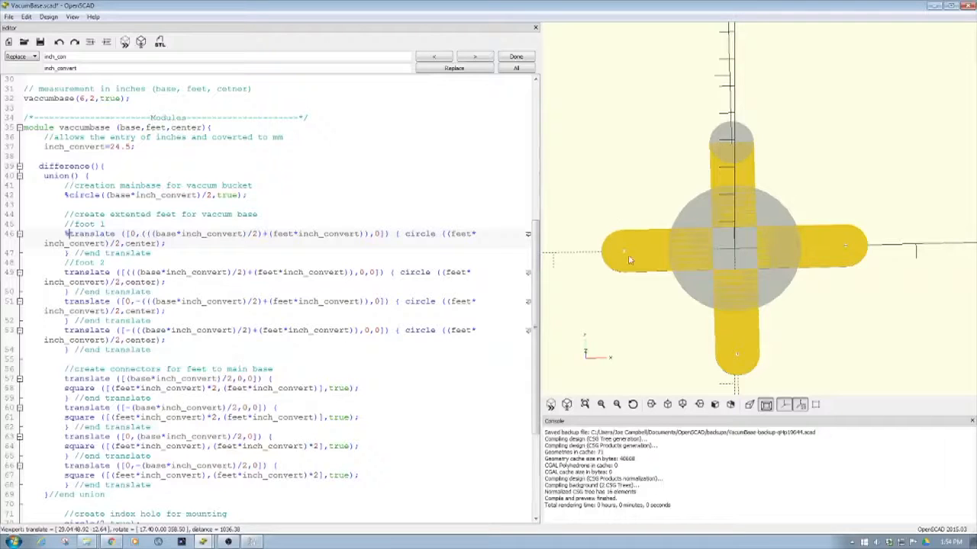
{"action": "mouse_move", "coordinate": [641, 269]}
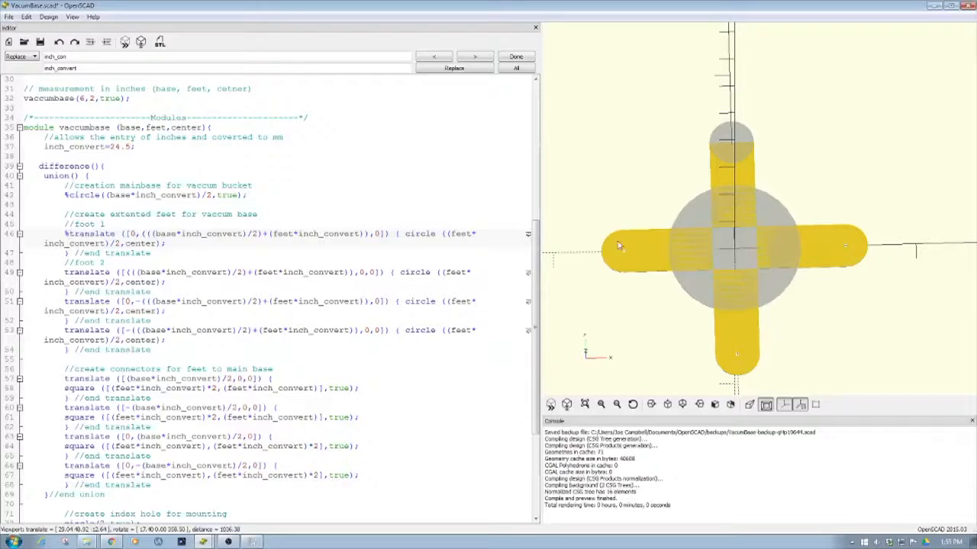
{"action": "mouse_move", "coordinate": [708, 250]}
{"action": "type", "text": "4"}
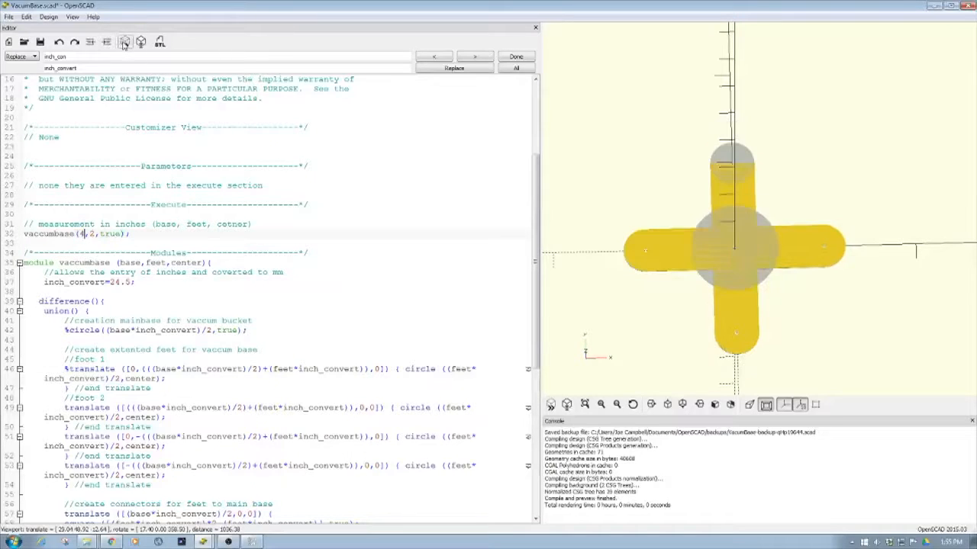
{"action": "mouse_move", "coordinate": [125, 43]}
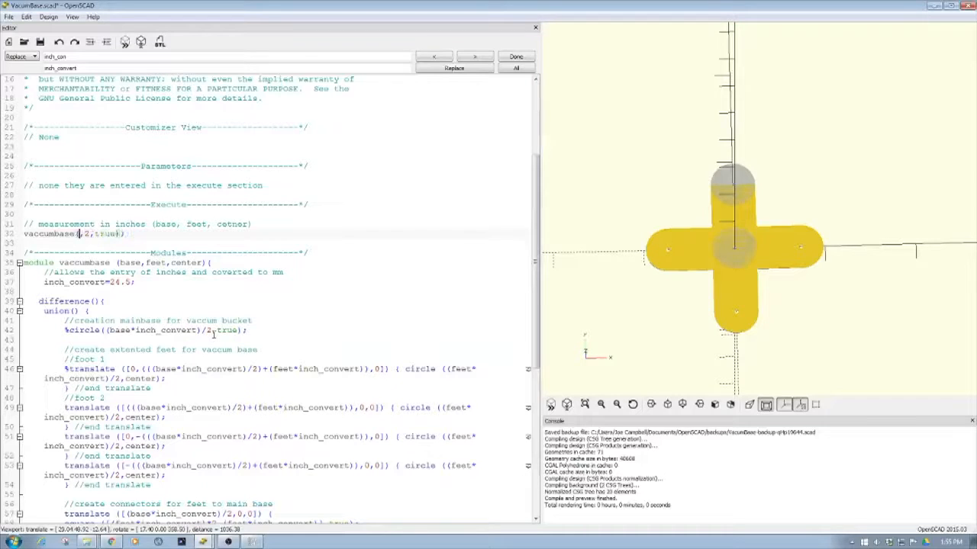
Set the base argument to 8 so the call reads vaccumbase(8,2,true)
{"action": "type", "text": "8"}
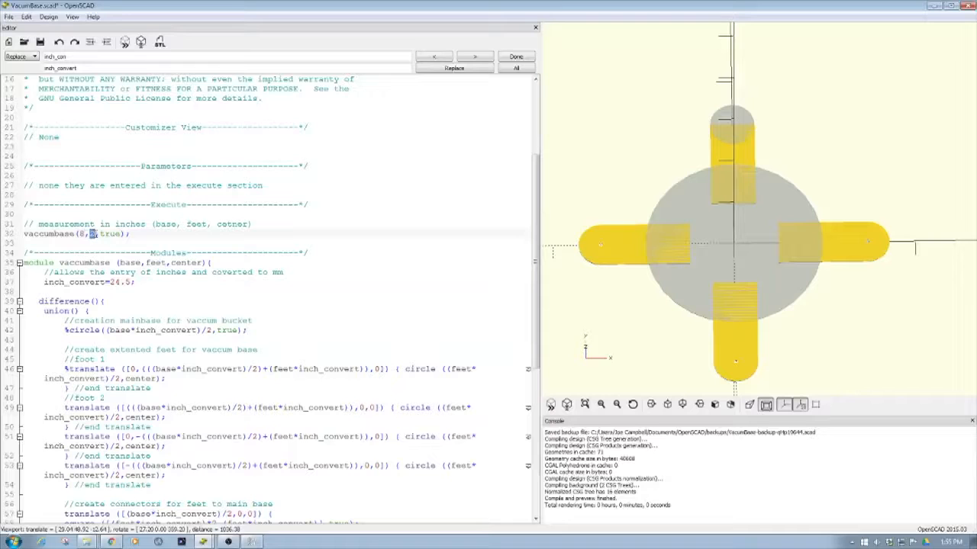
Set the feet argument to 4 so the call reads vaccumbase(8,4,true)
{"action": "type", "text": "4"}
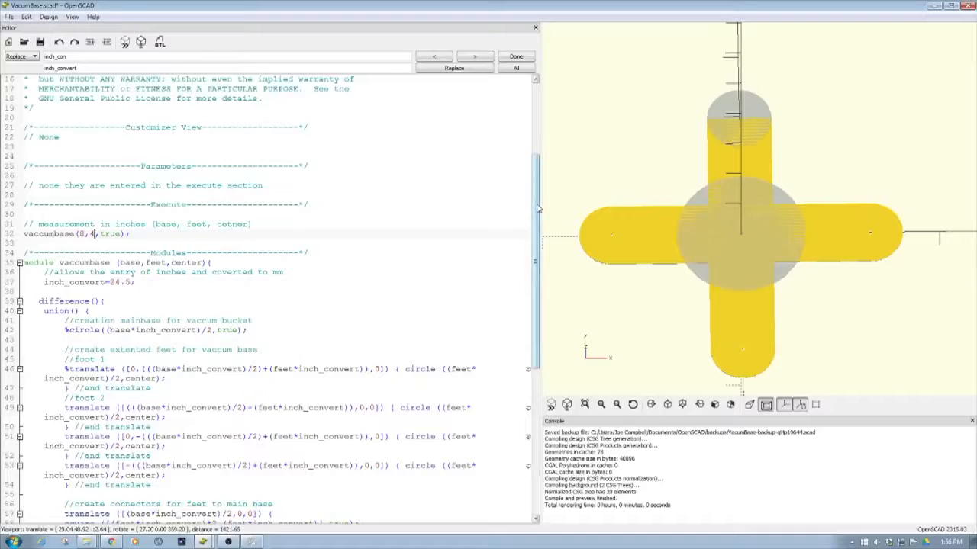
{"action": "scroll", "scroll_direction": "down", "scroll_amount": 3}
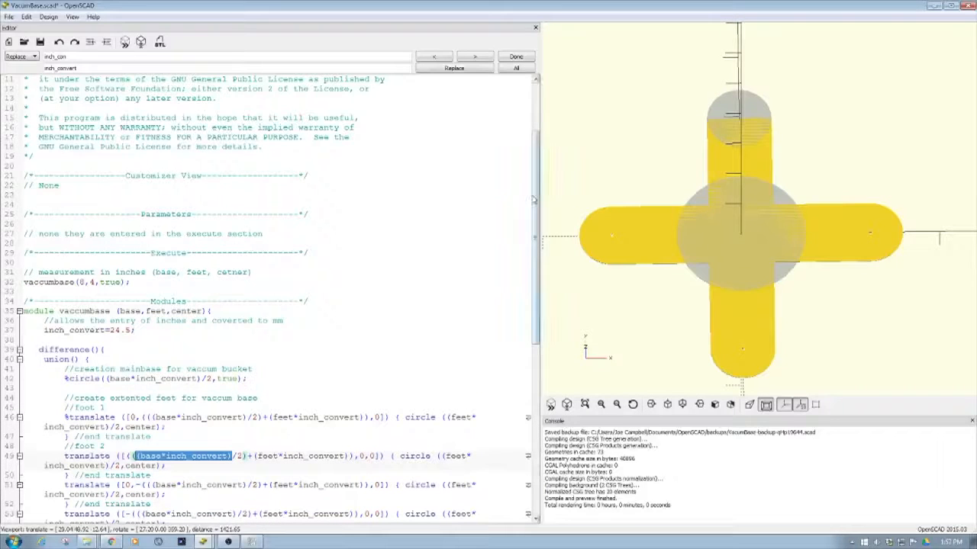
{"action": "scroll", "scroll_direction": "down", "scroll_amount": 3}
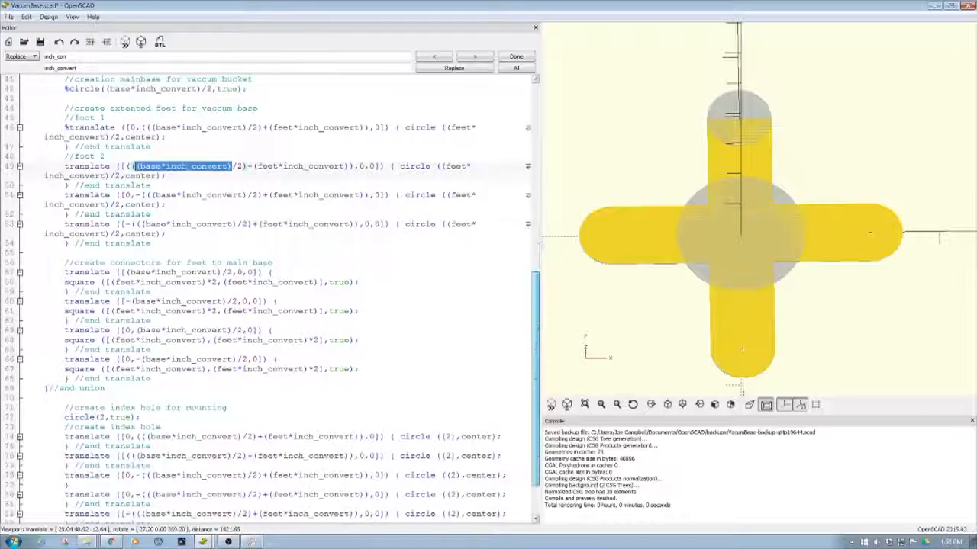
{"action": "scroll", "scroll_direction": "down", "scroll_amount": 3}
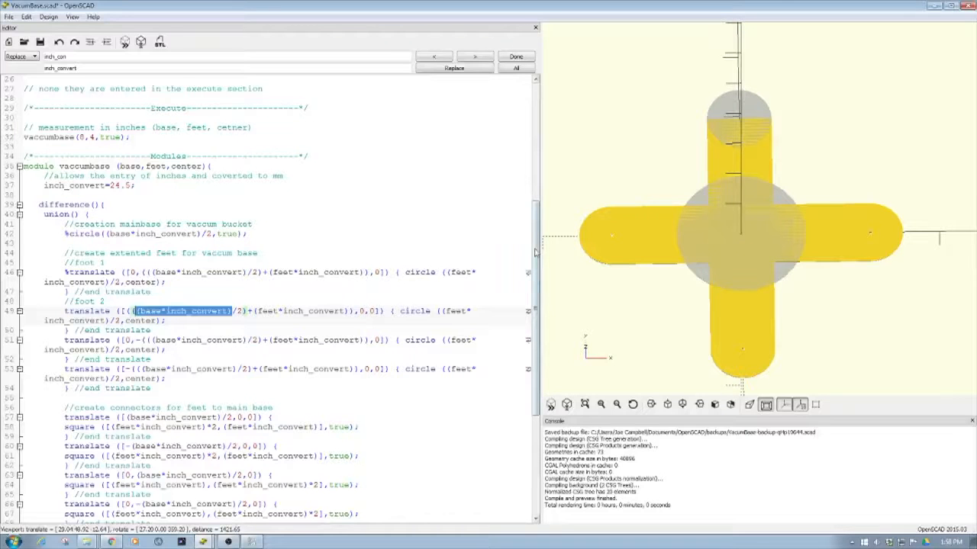
{"action": "scroll", "scroll_direction": "down", "scroll_amount": 3}
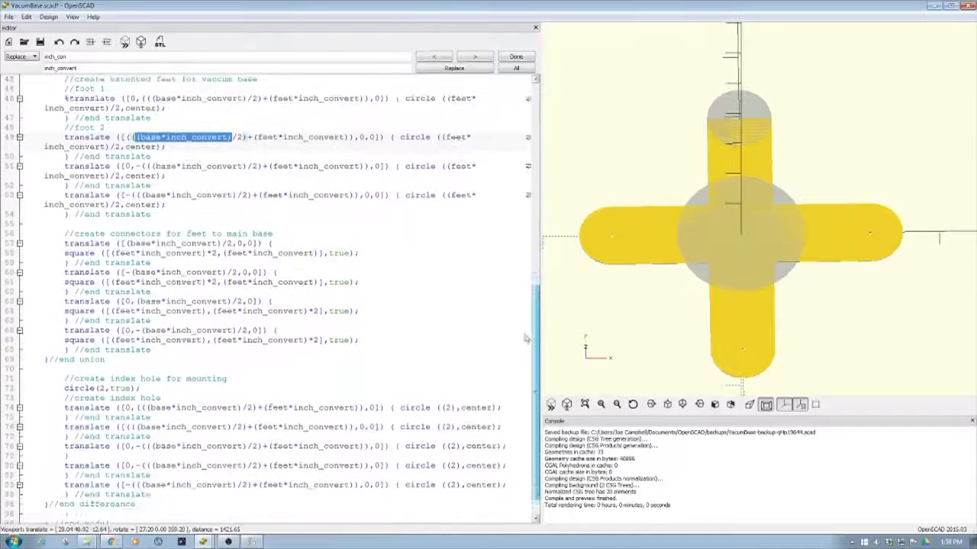
{"action": "scroll", "scroll_direction": "down", "scroll_amount": 3}
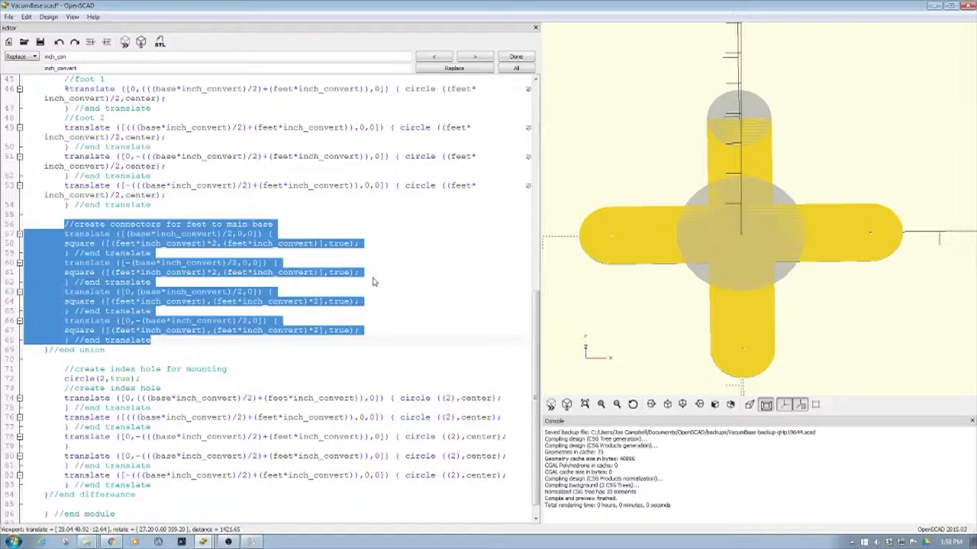
{"action": "mouse_move", "coordinate": [522, 338]}
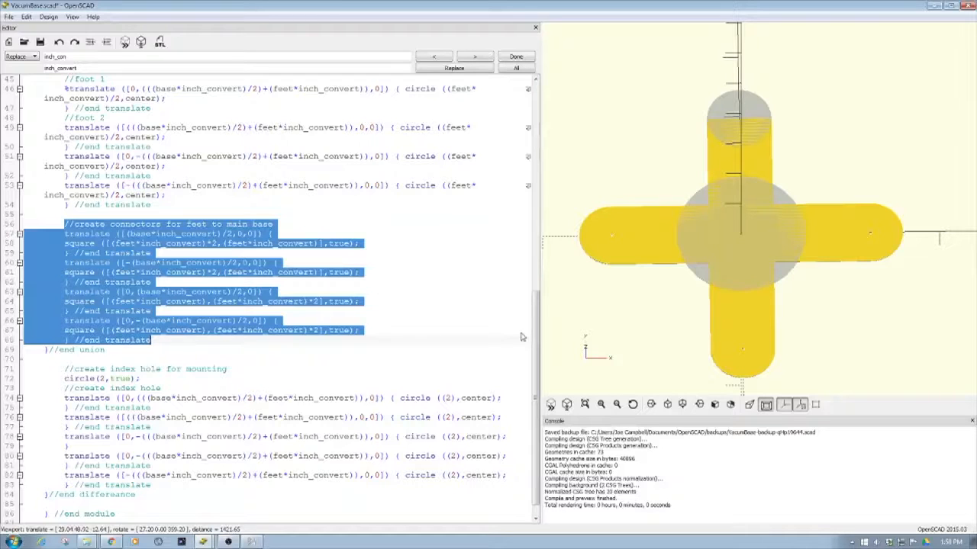